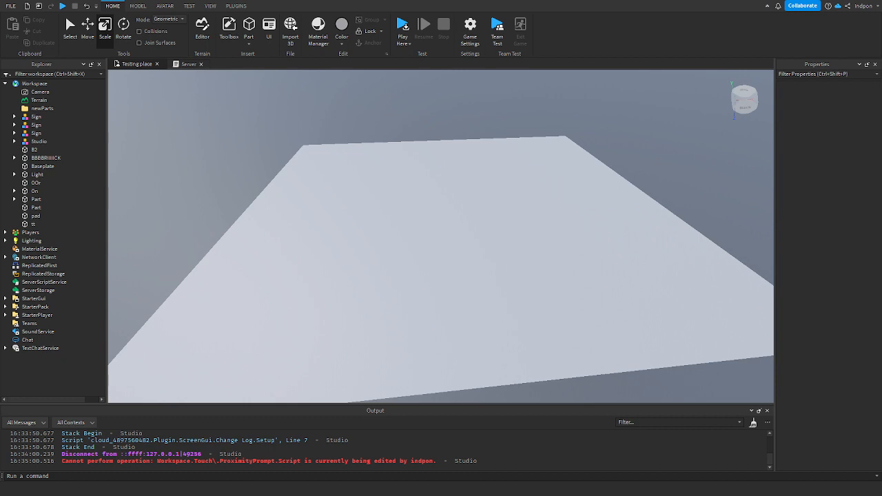
- Close the Server tab, leaving the Testing place as the only open place
click(201, 63)
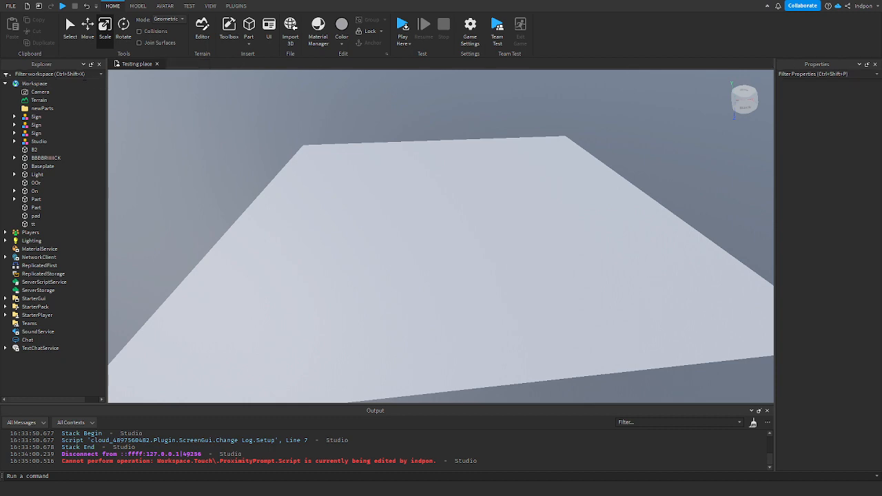
click(5, 84)
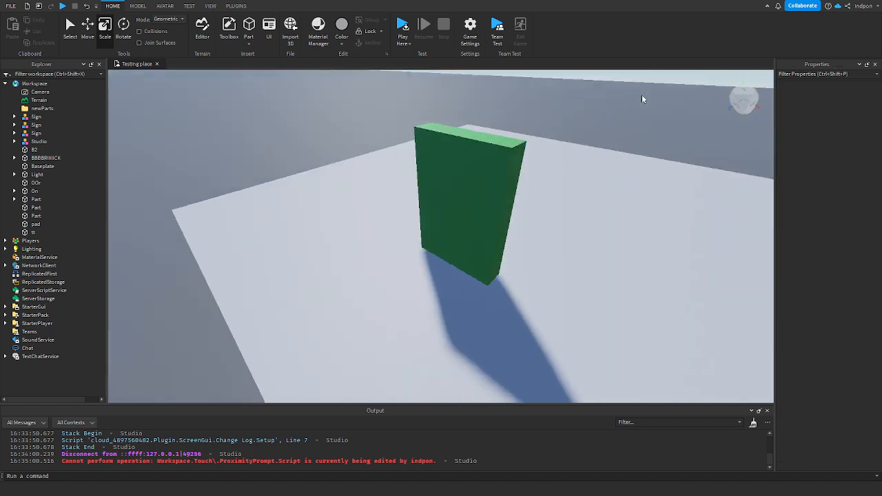
- Place a tall green slab part on the baseplate to serve as the door
click(468, 199)
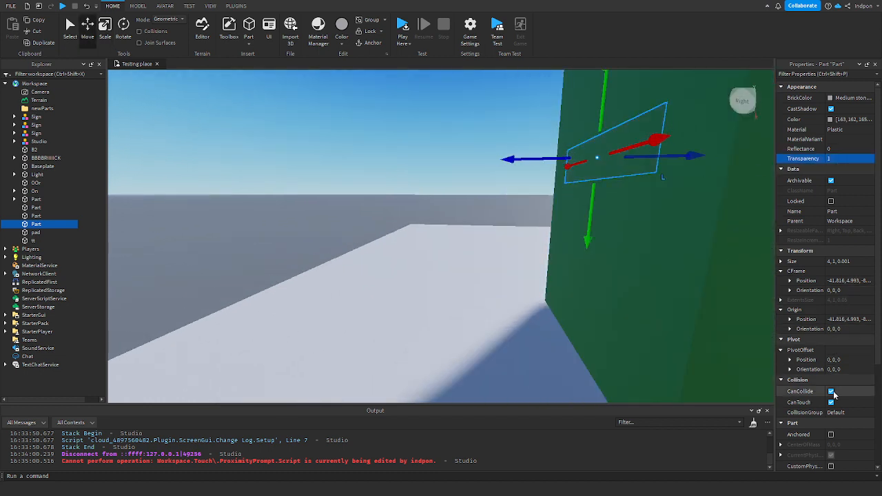
- Disable CanCollide on the invisible thin part, naming the parts Ran and Doorr
click(831, 390)
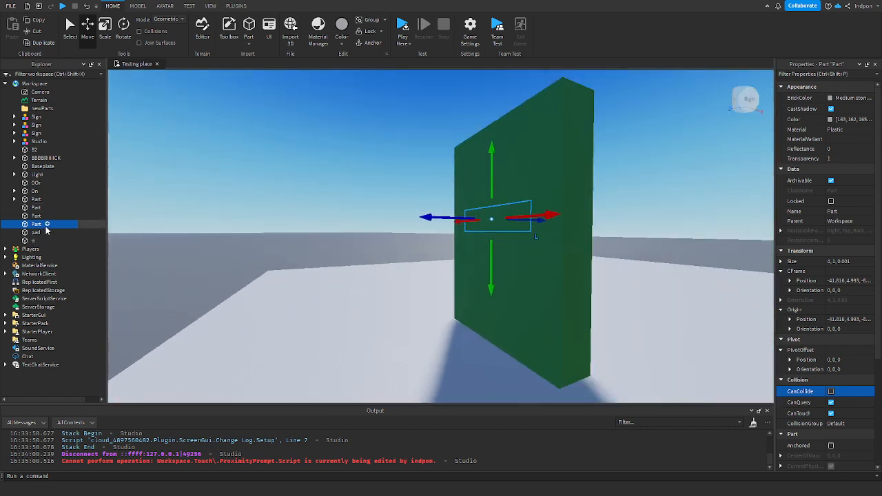
click(36, 223)
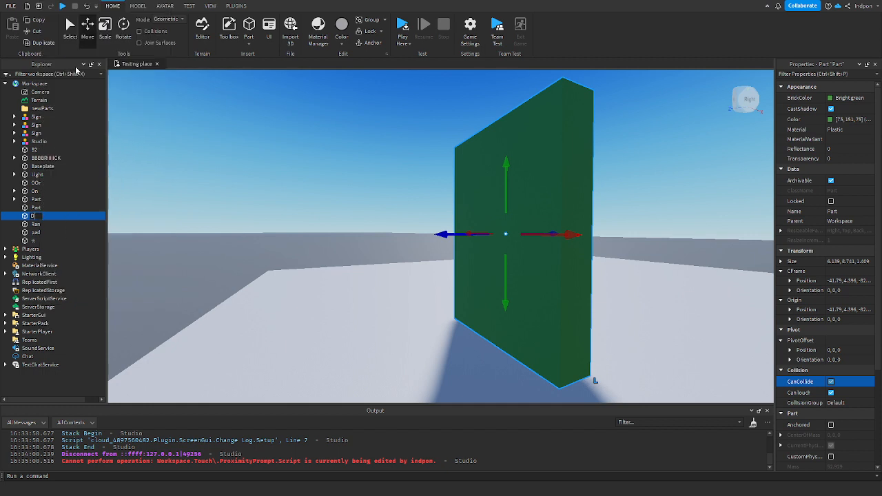
text(oorr)
text(loca)
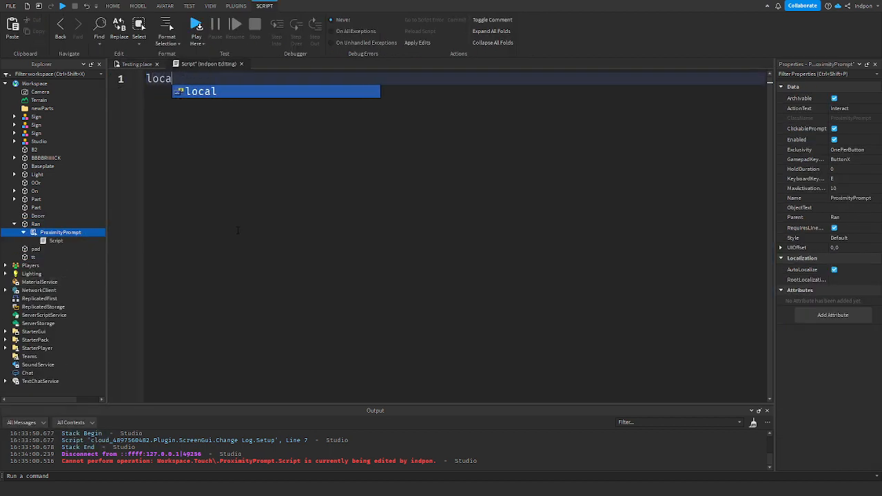
- Write locals ProxPromp = script.Parent, Door = workspace.Doorr and On = true
text(ProxPromp =)
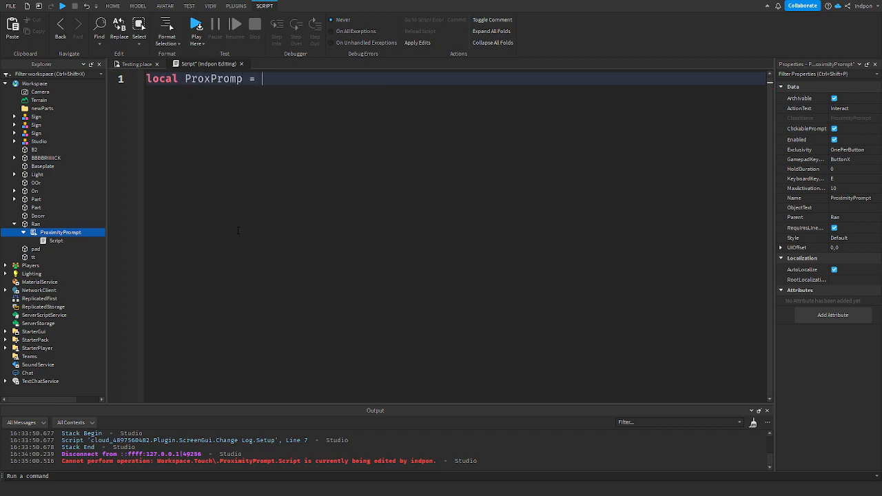
text(se)
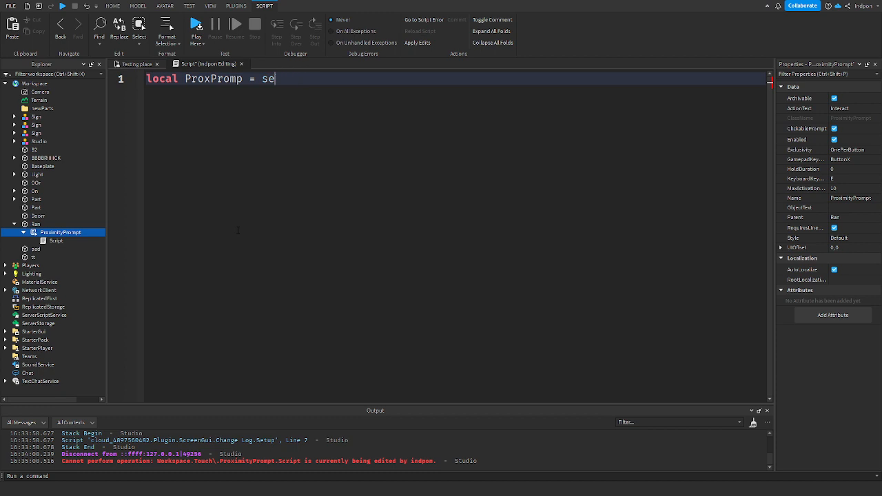
text(cript.Parent)
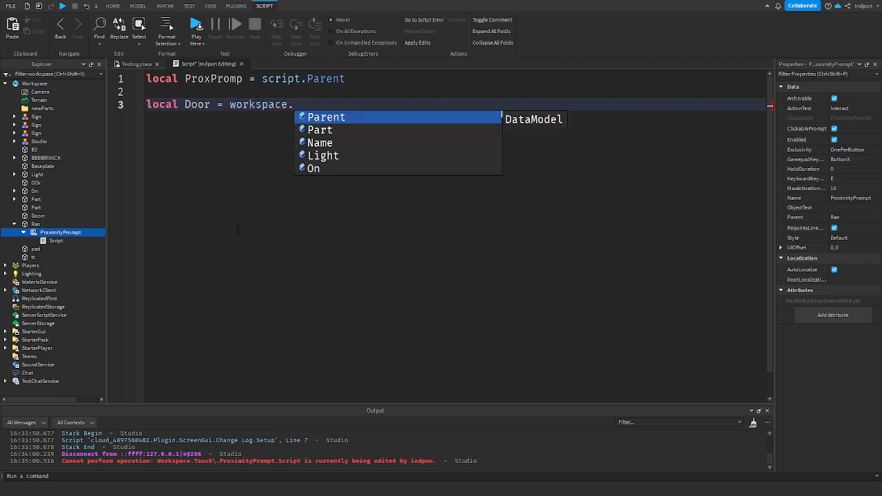
text(Doorr)
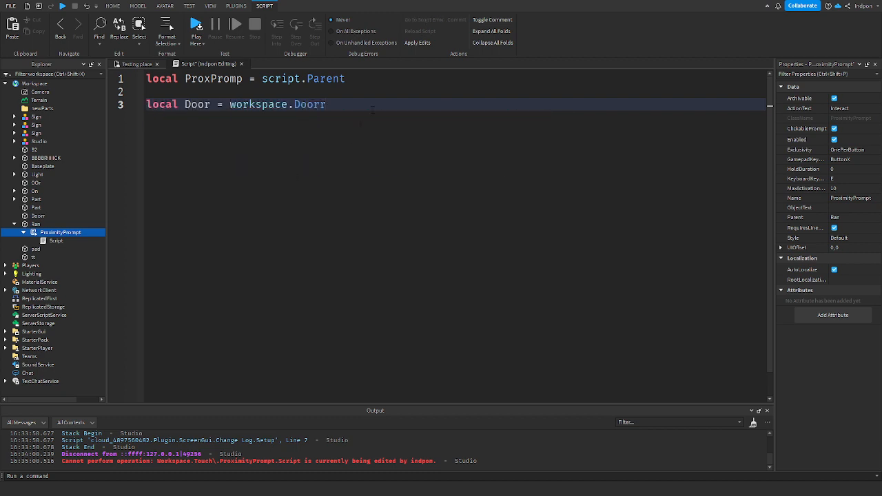
text(Pr)
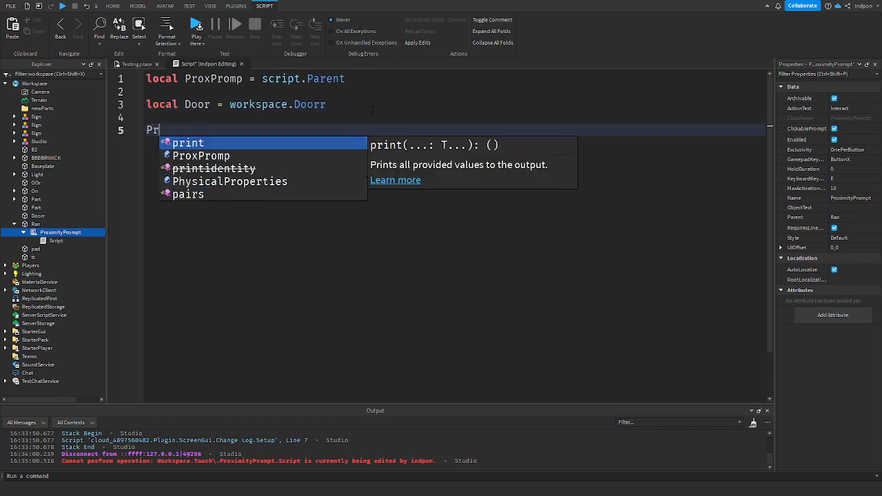
text(local On = true)
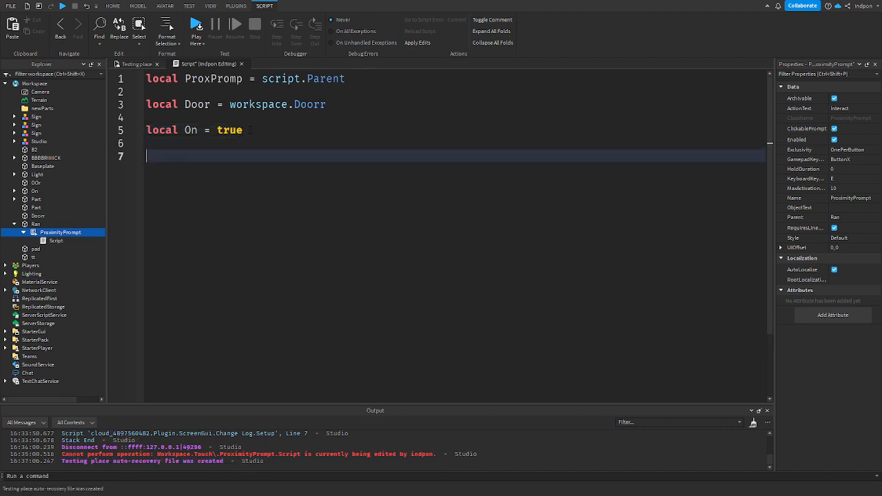
text(ProxPromp.)
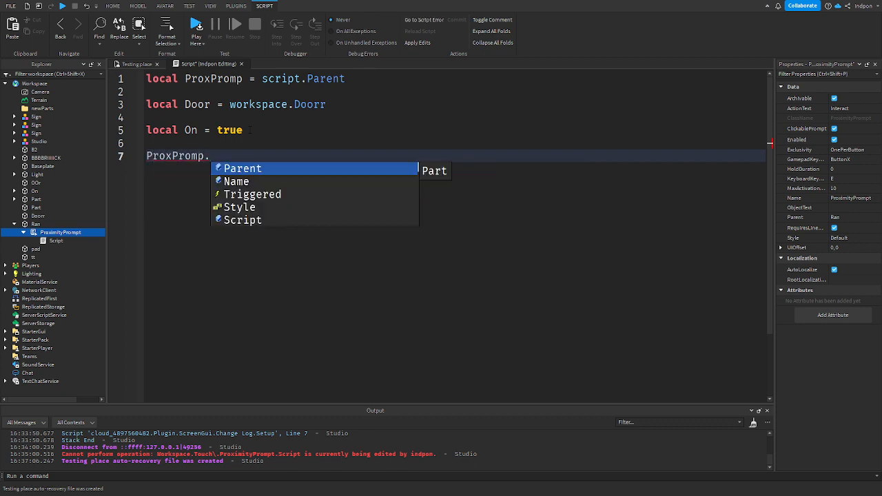
- Connect ProxPromp.Triggered with an if On block setting Door.Transparency = 1
text(Triggered:Connect(function()
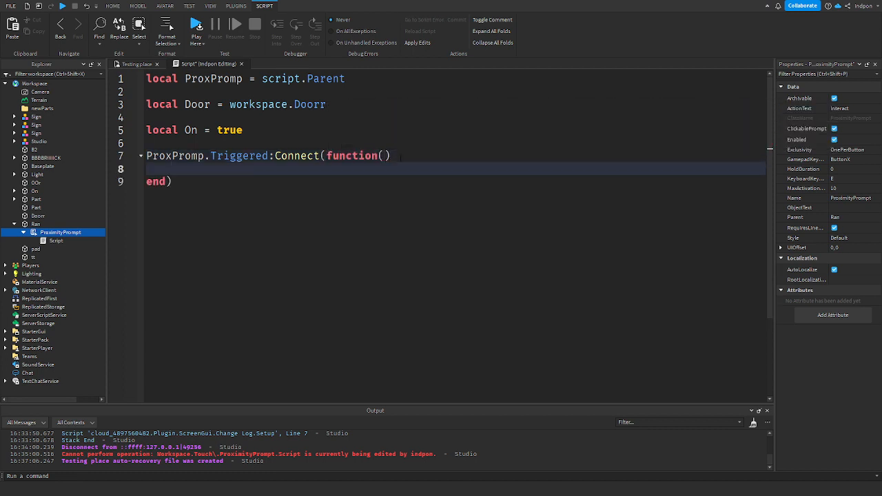
text(D)
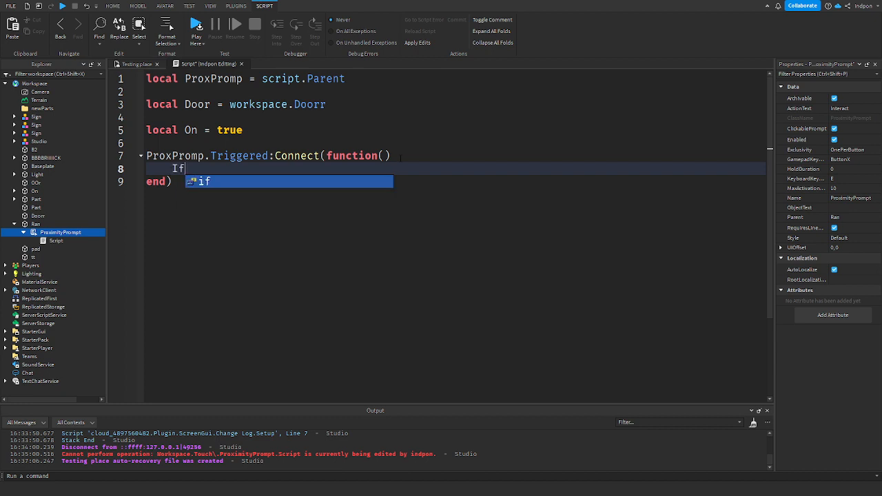
text(no)
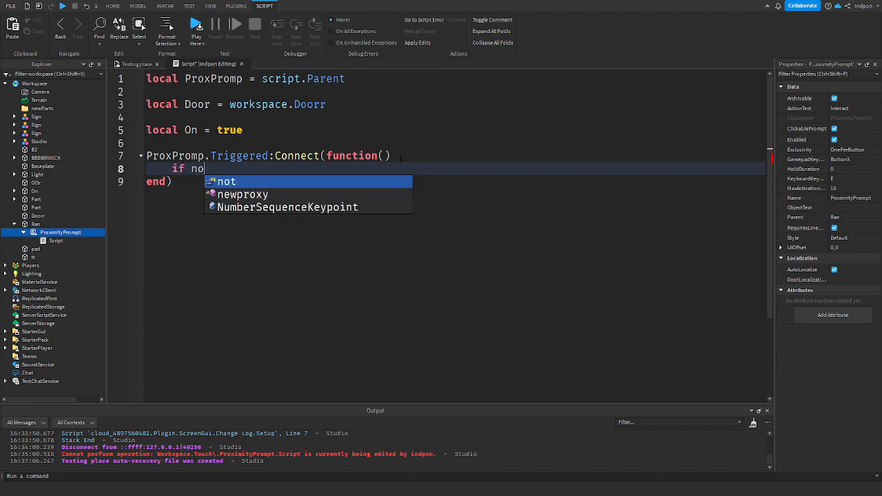
text(On then)
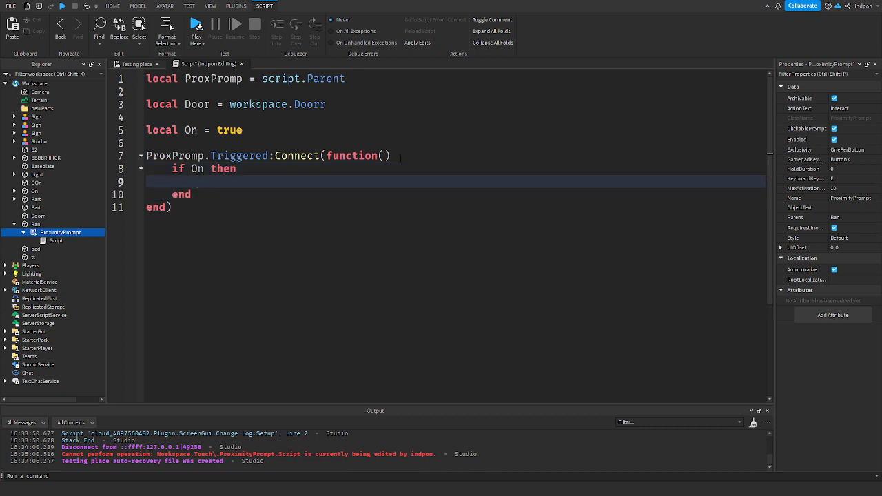
text(D)
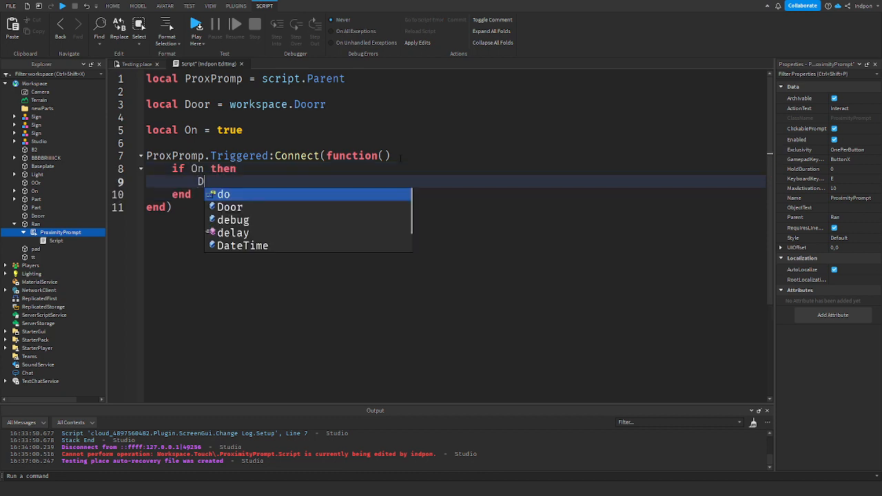
text(oor.Transparency)
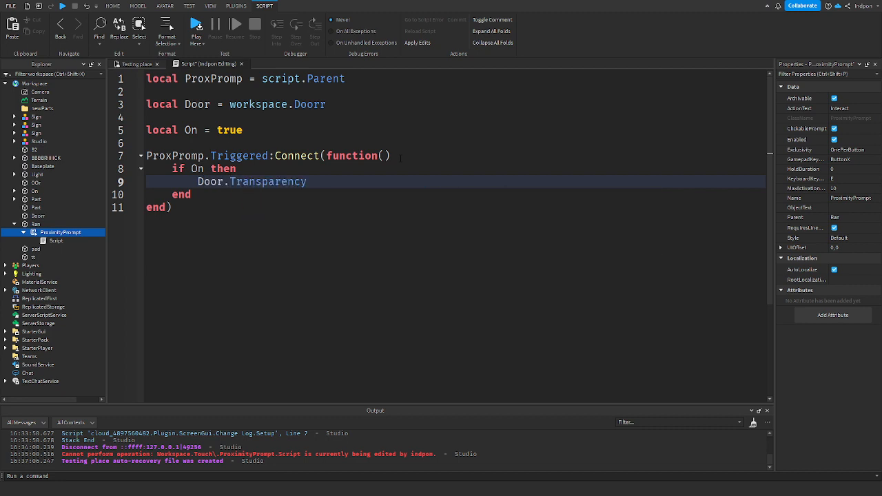
text(= 1)
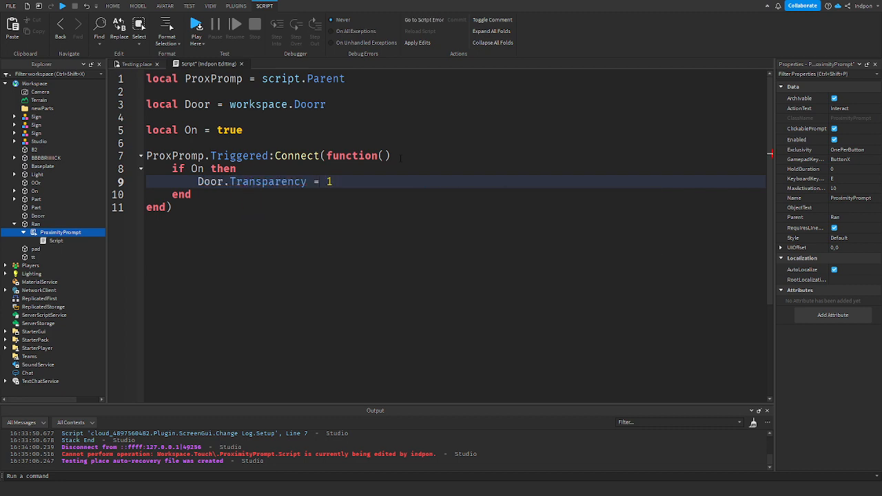
- Add Door.CanCollide = false inside the if block and begin reassigning On
key(enter)
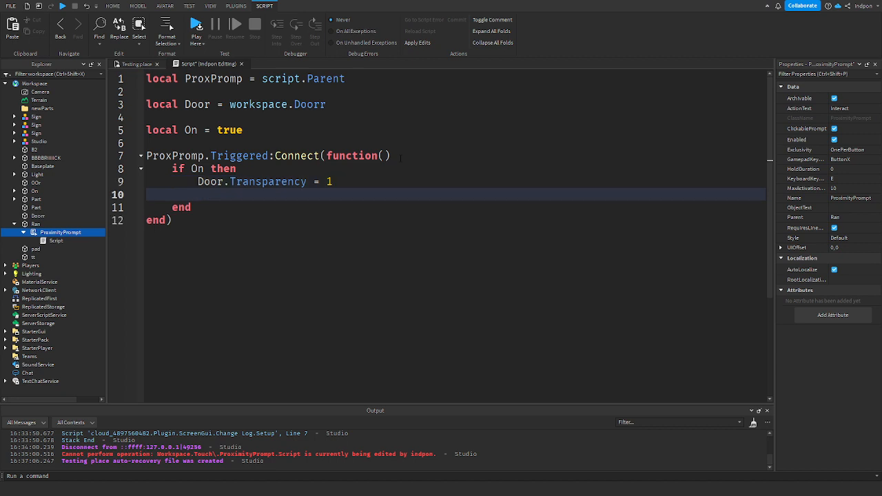
text(d)
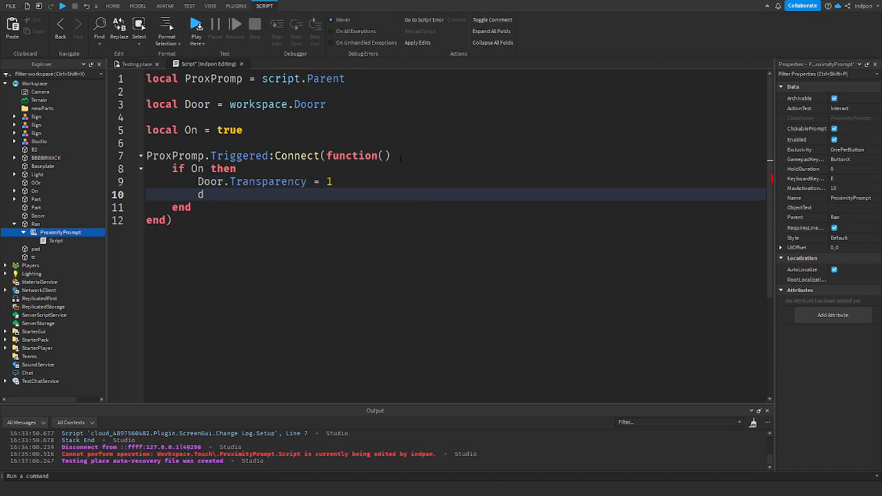
text(oor)
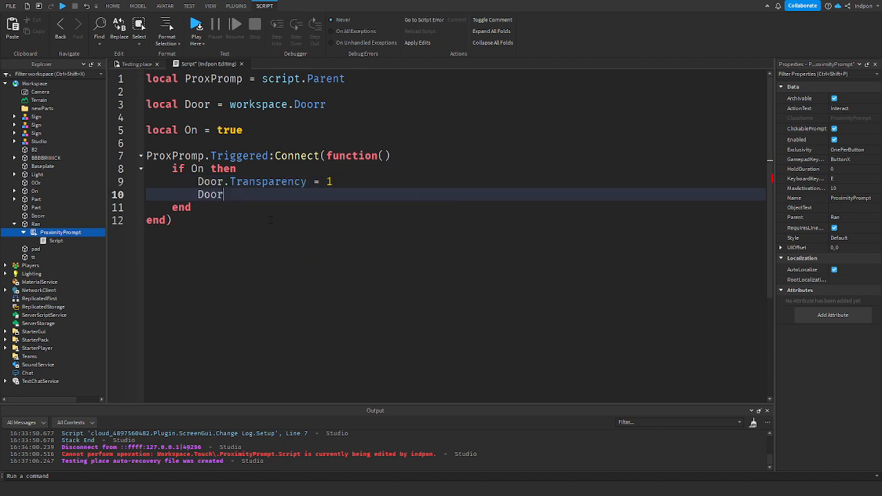
text(.)
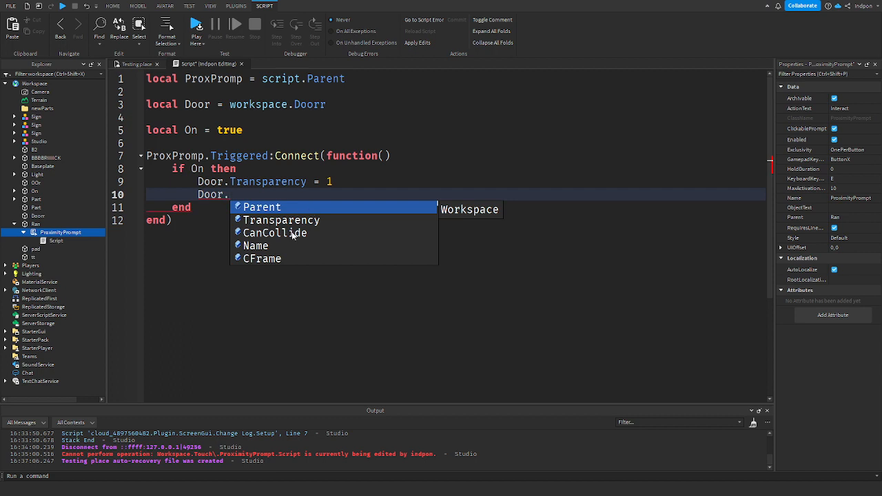
text(CanCollide = fa)
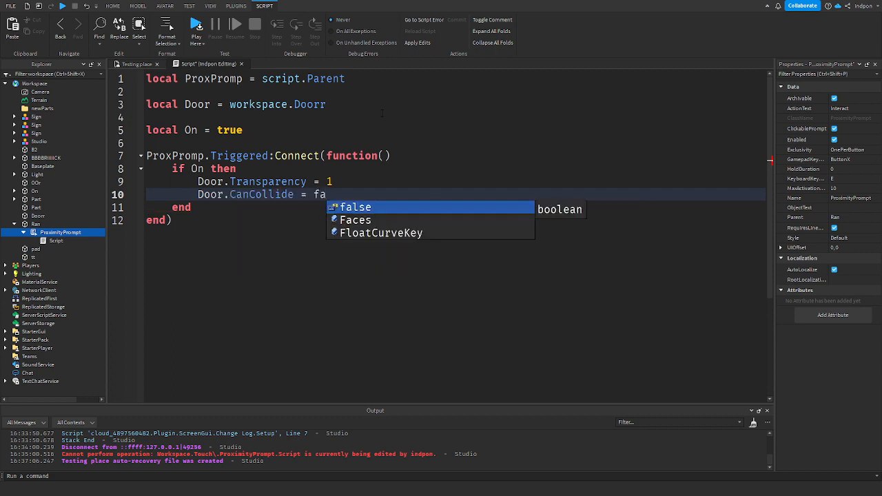
key(Enter)
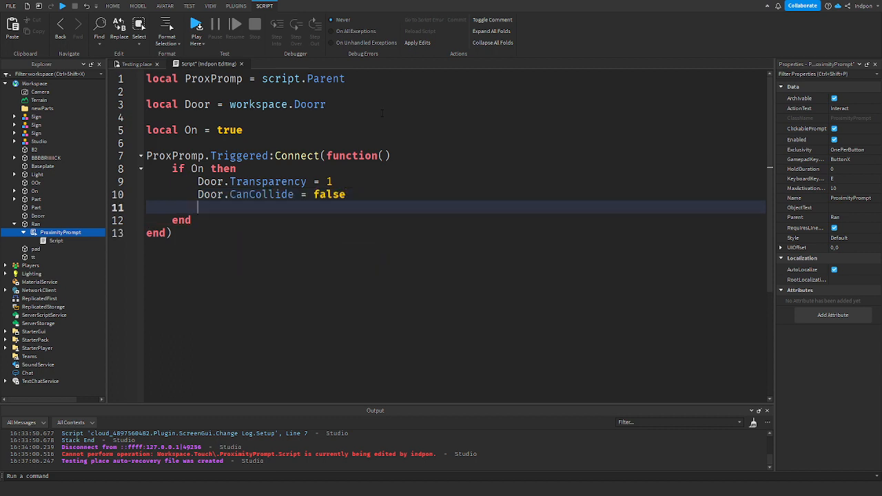
text(On =)
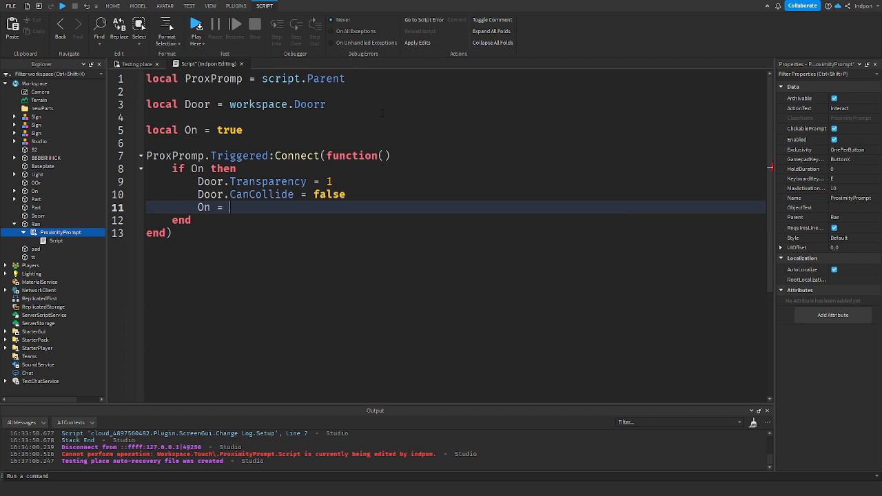